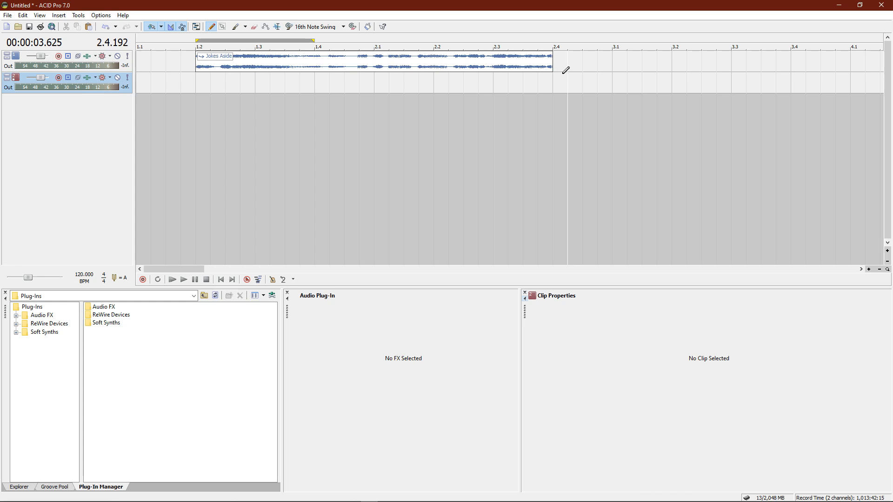
mouse_move(199, 79)
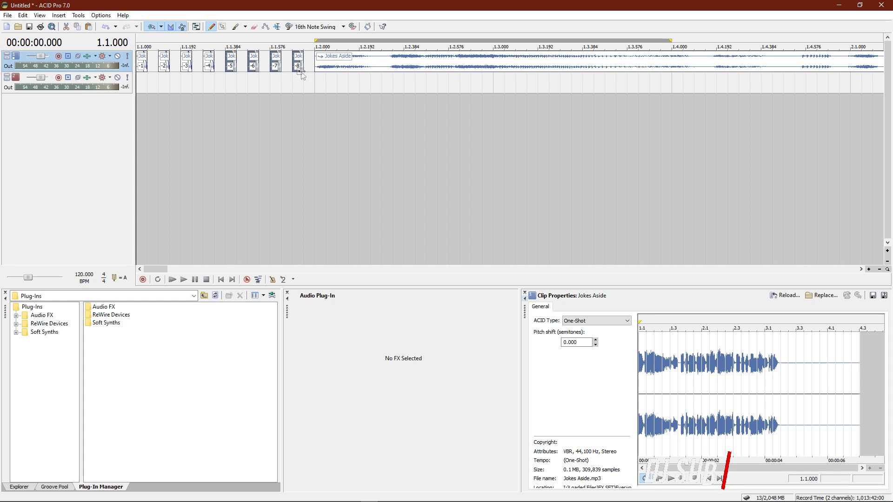
Step: Play back the eight Jokes Aside snippets ahead of the main clip, then stop
left_click(183, 279)
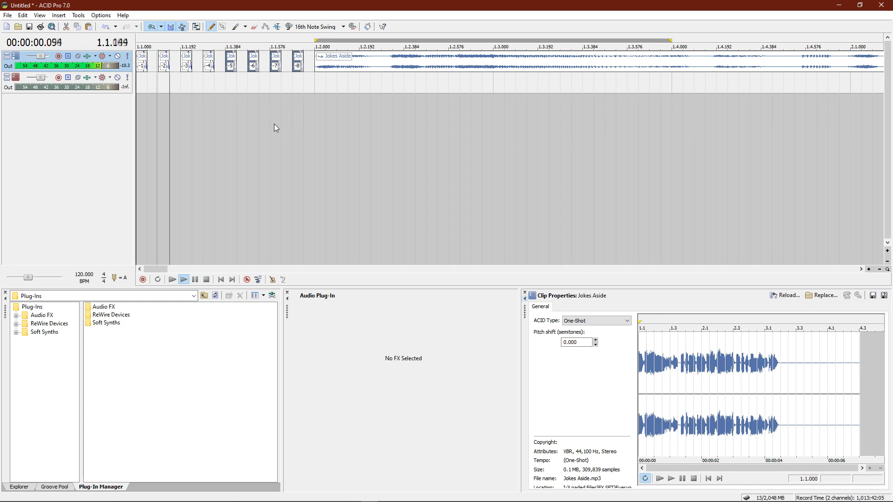
left_click(467, 61)
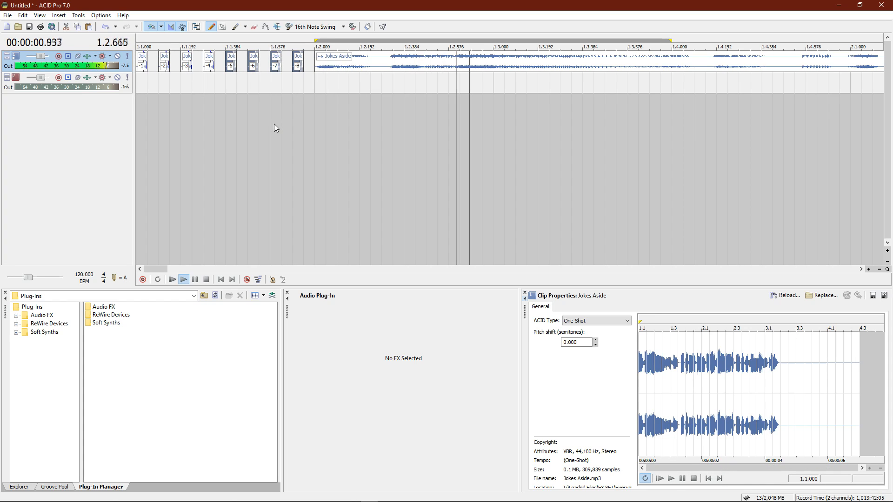
left_click(205, 279)
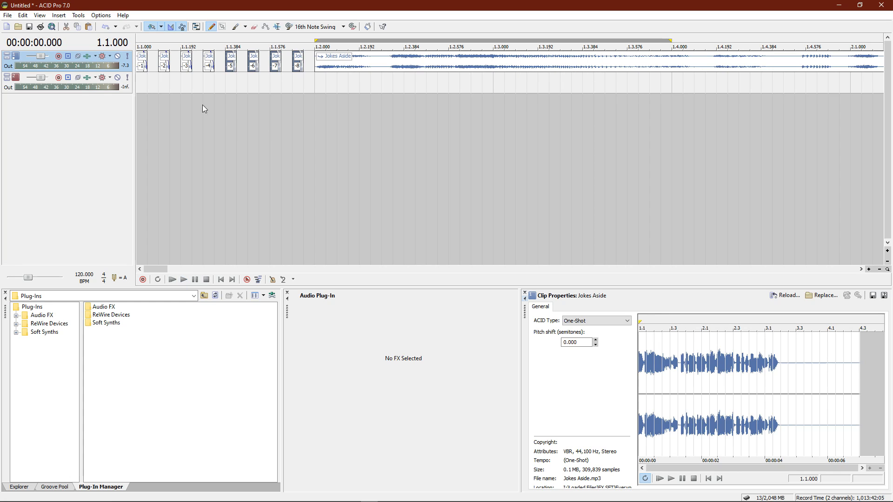
left_click(144, 61)
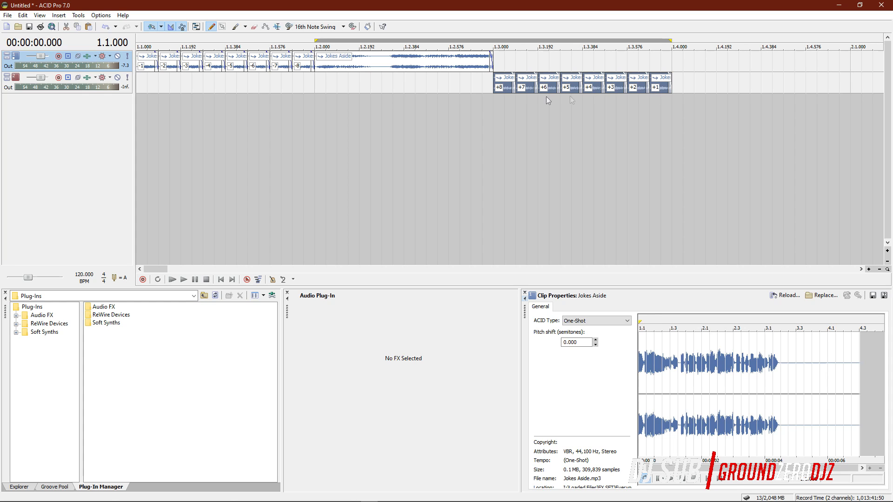
Step: Paint snippets +8 to +1 on track 2 and a full Jokes Aside clip at 1.4 on track 1
left_click(336, 60)
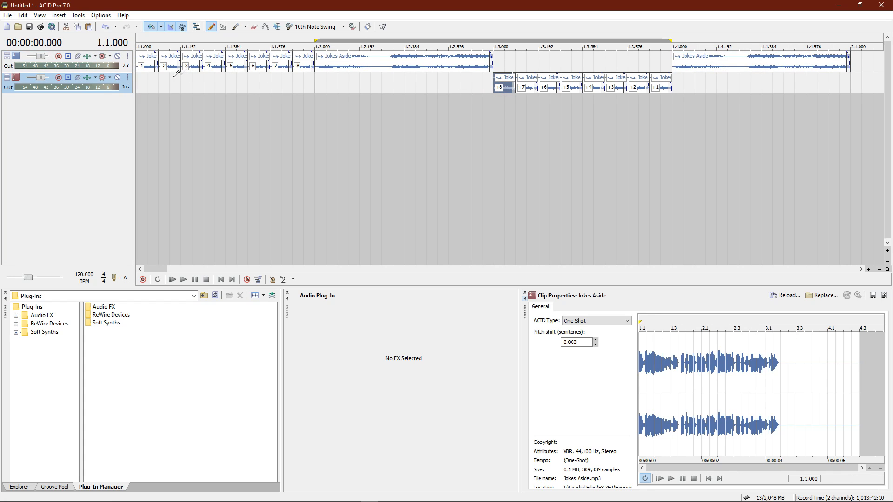
mouse_move(149, 77)
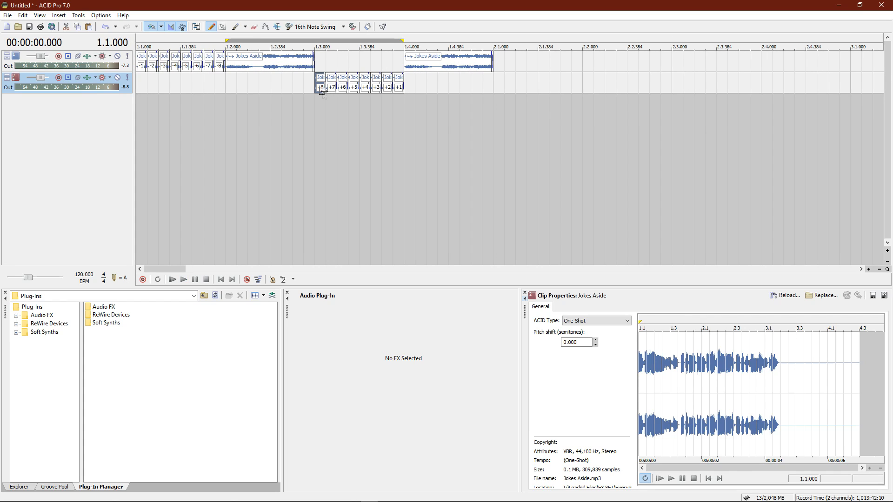
left_click(221, 60)
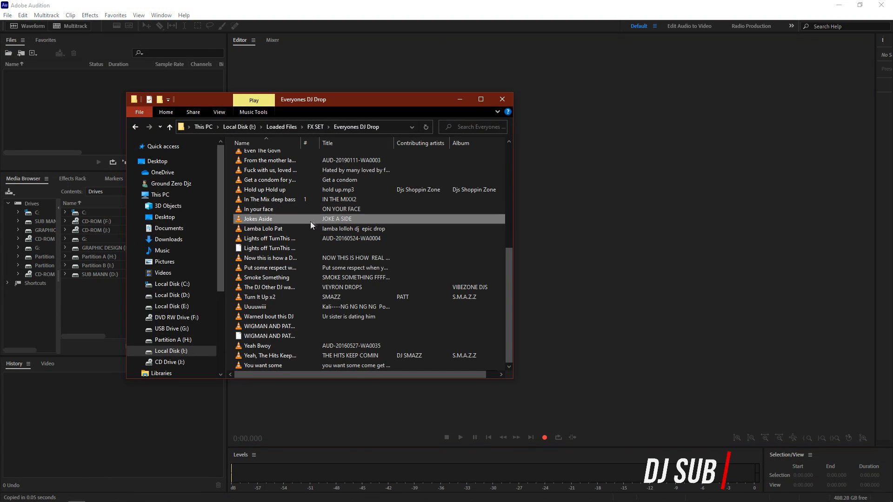
Step: Load Jokes Aside.mp3 from Everyones DJ Drop into Audition and start a multitrack session
double_click(257, 219)
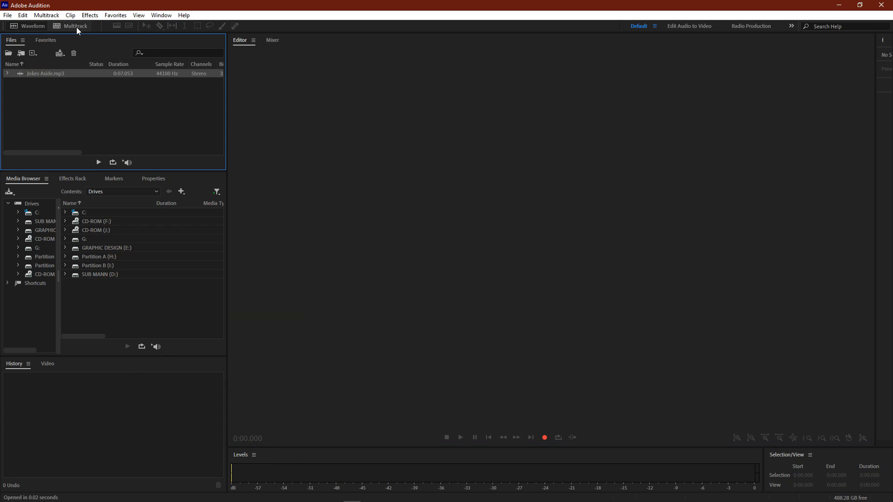
left_click(73, 26)
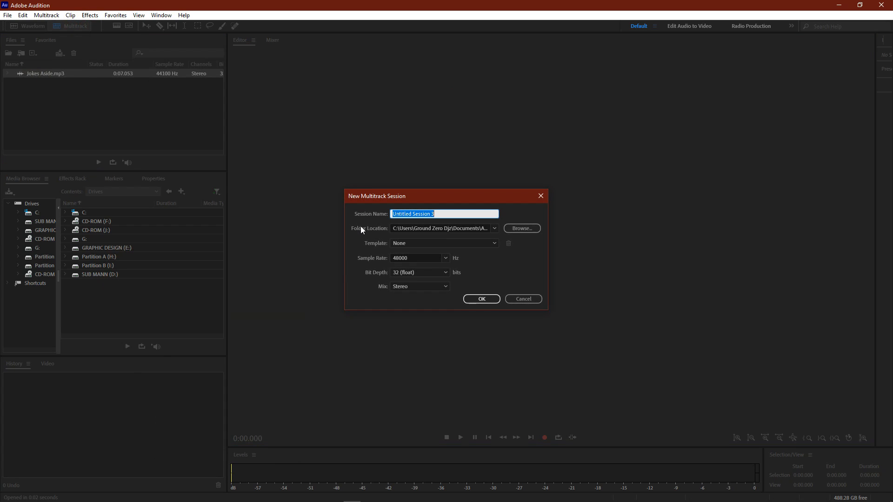
Step: Create the multitrack session 'Track 1 main' with sample rate 48000 Hz
type("Tra")
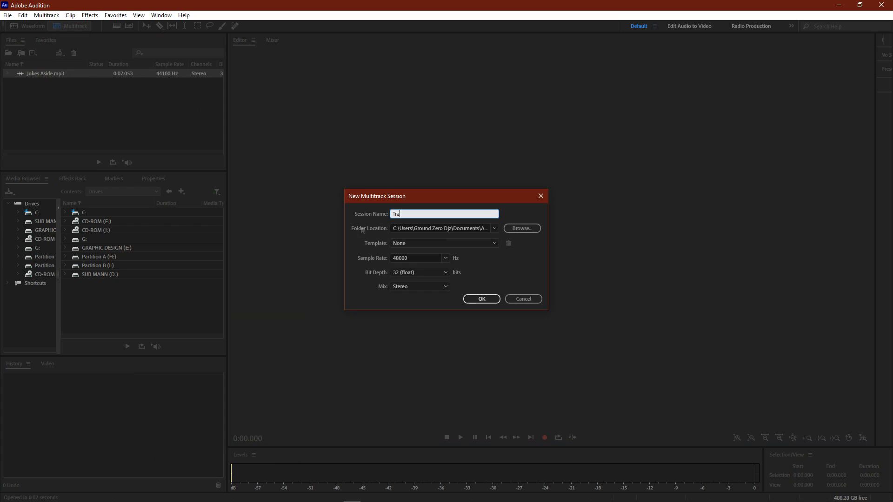
type("ck 1 na")
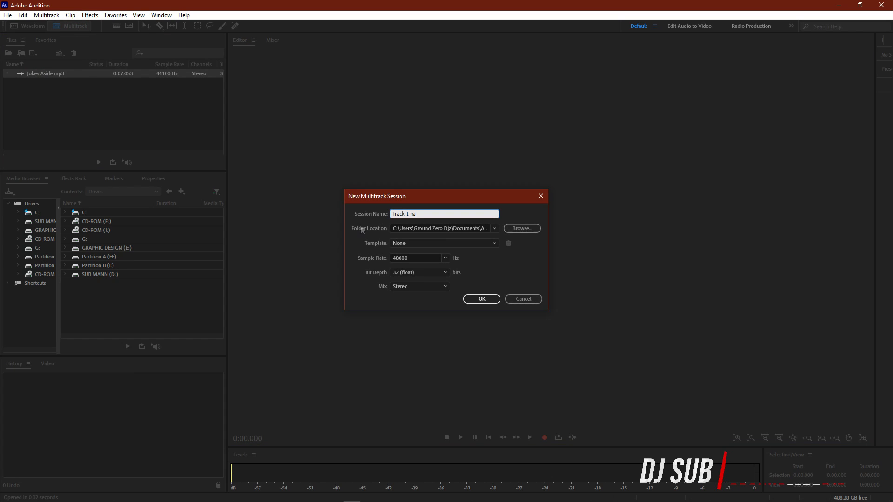
key("Backspace")
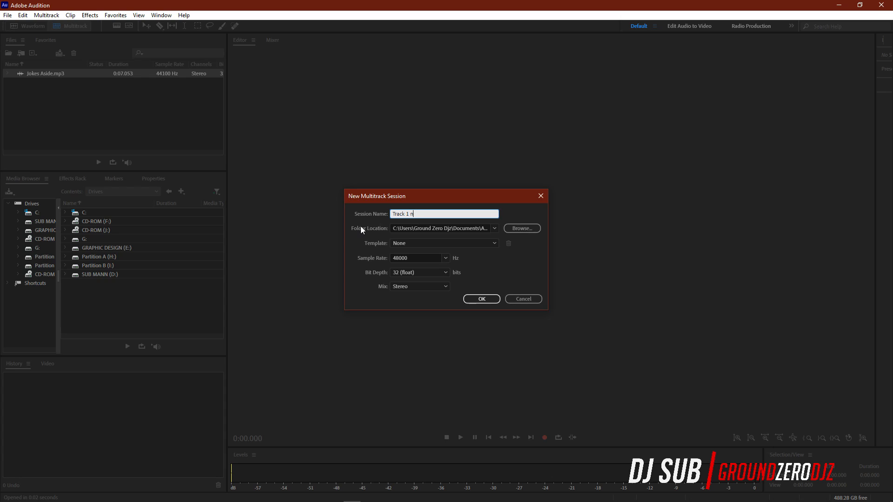
type("ain")
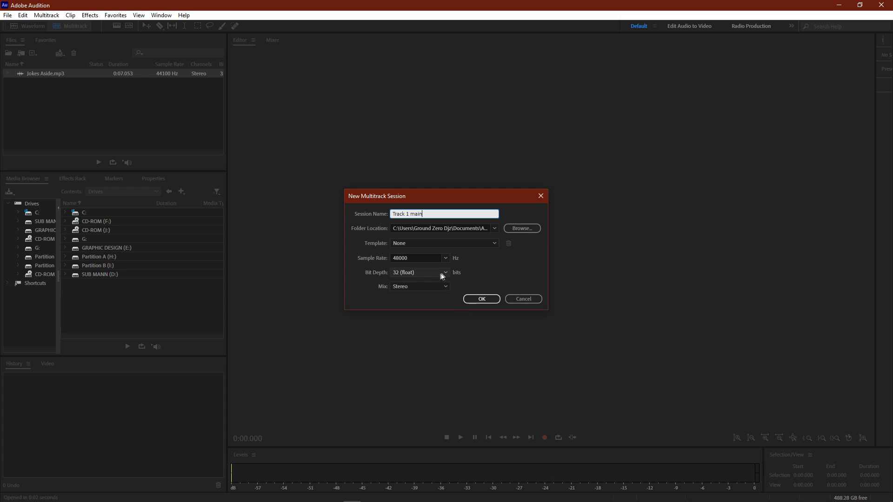
left_click(445, 258)
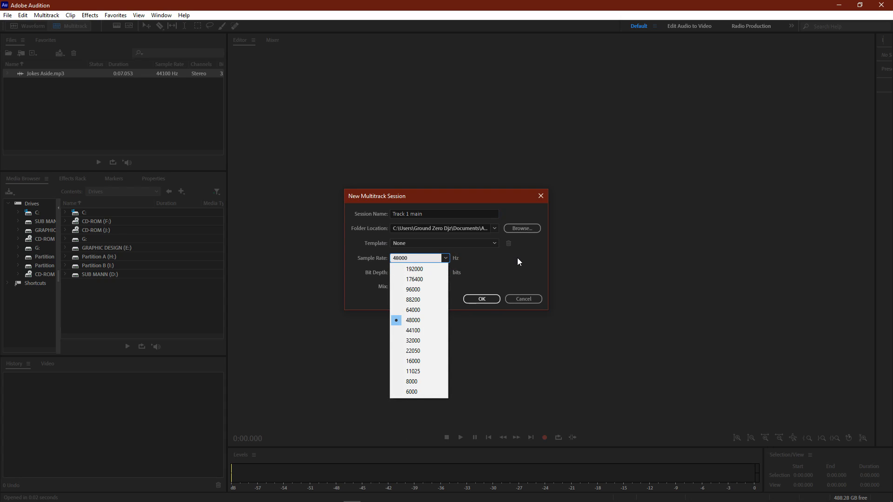
left_click(413, 319)
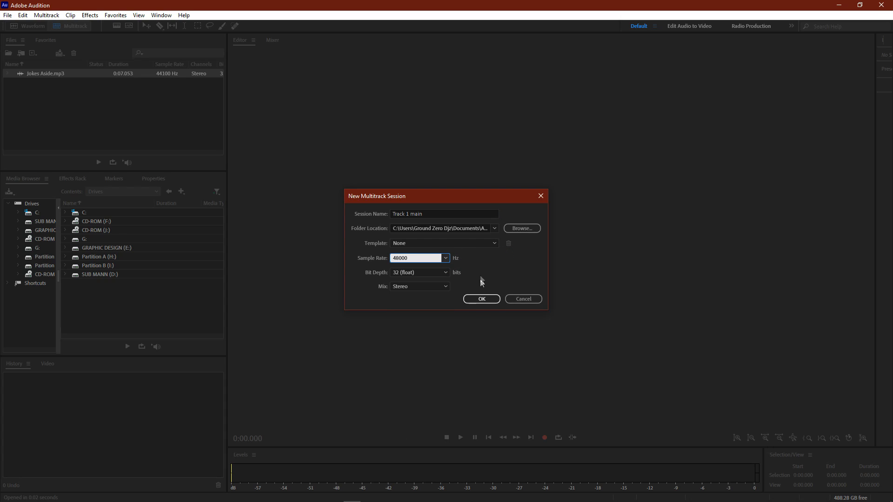
mouse_move(481, 299)
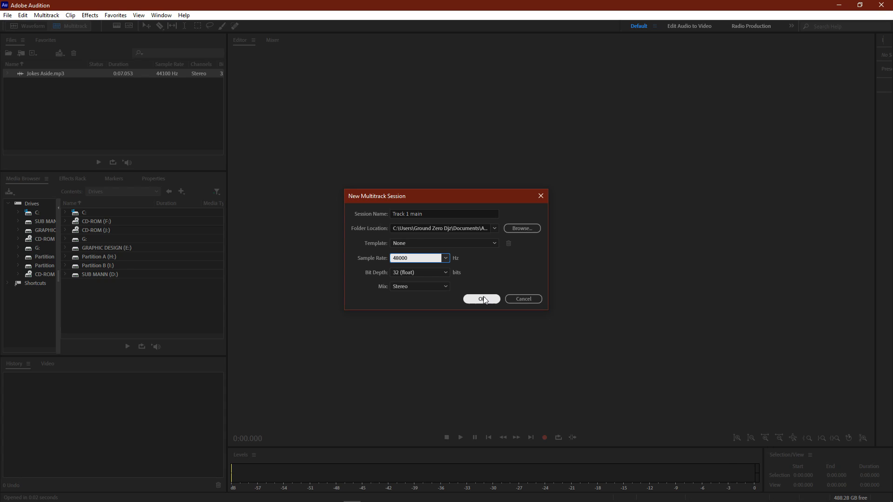
left_click(481, 299)
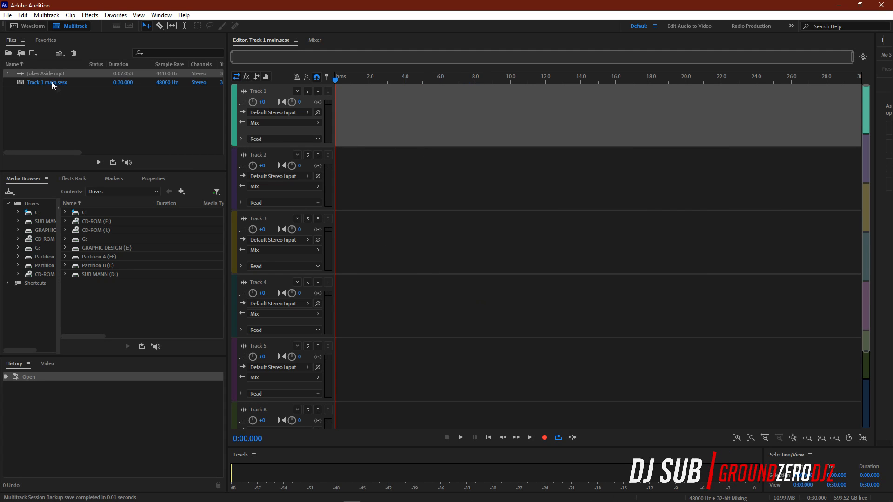
Step: Drop Jokes Aside.mp3 onto Track 1 at 0:00 as a 48000 Hz clip and audition it
left_click_drag(44, 73, 398, 114)
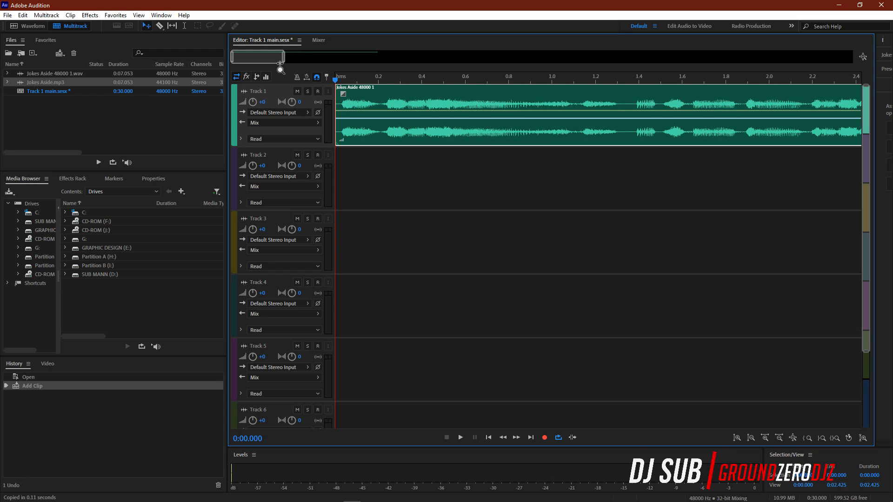
left_click(460, 437)
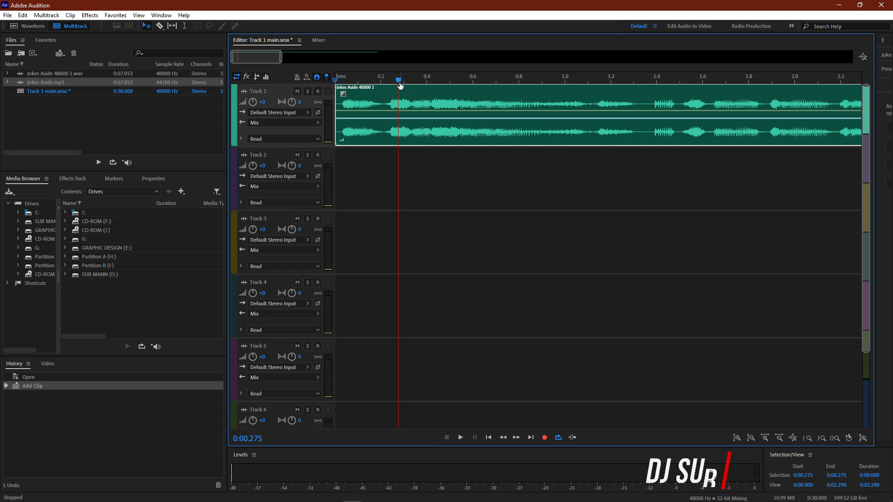
left_click(459, 437)
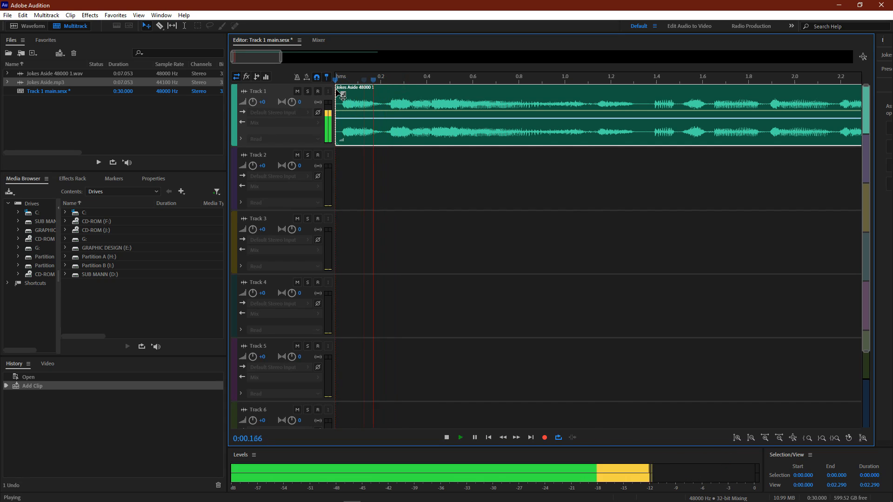
left_click(446, 437)
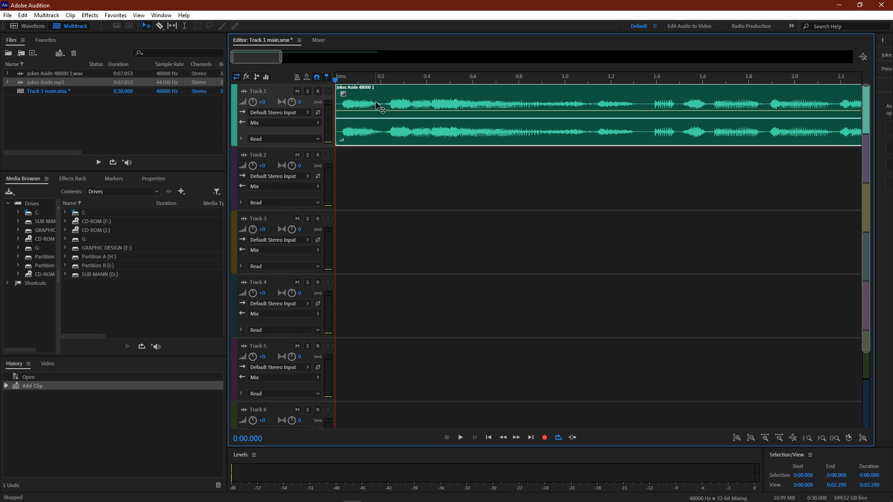
mouse_move(160, 26)
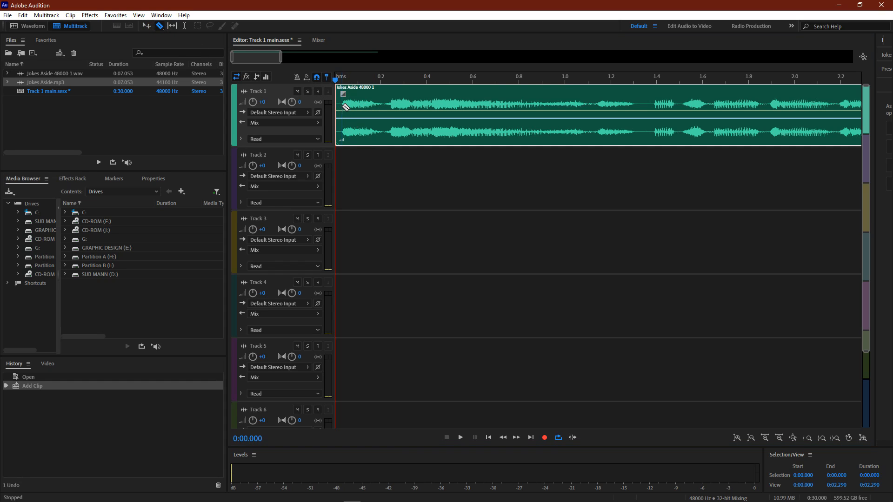
Step: Split and trim the short Jokes Aside clip near its start, then select the trimmed intro
left_click(380, 108)
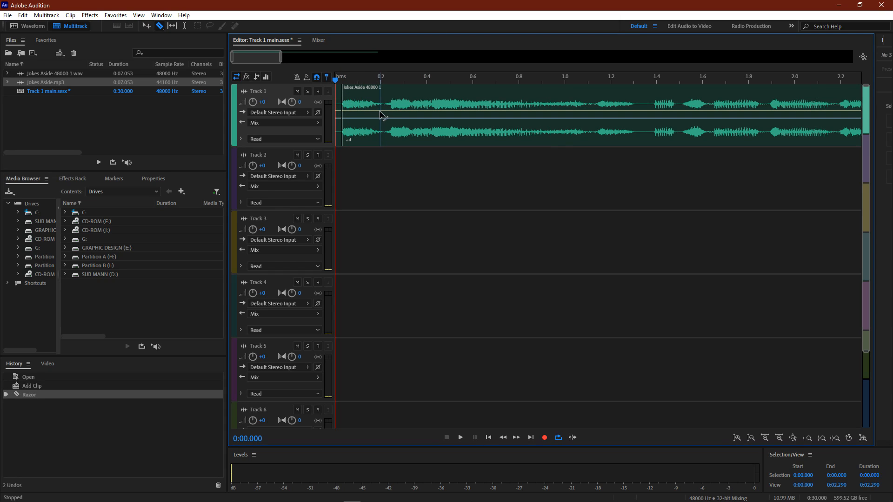
left_click(381, 112)
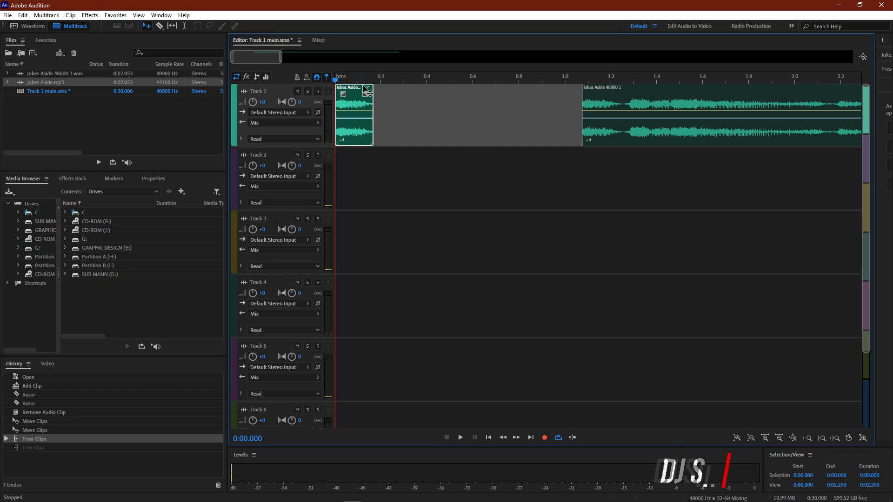
mouse_move(357, 89)
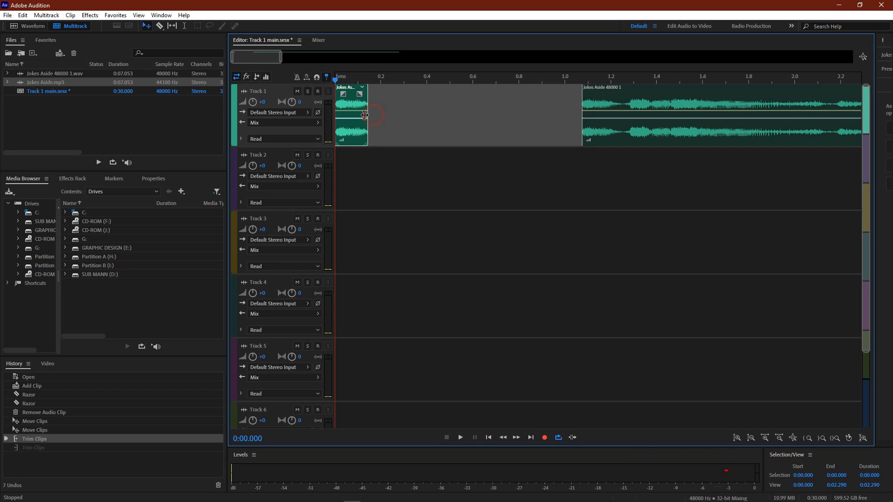
left_click(317, 76)
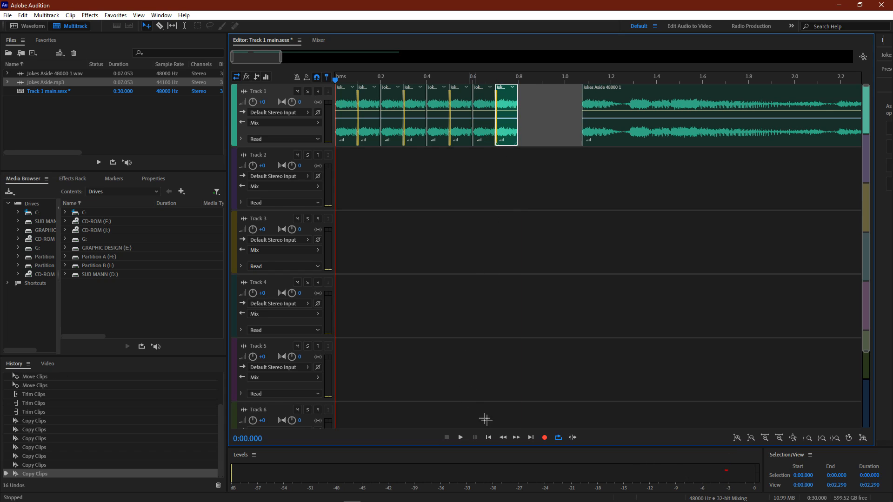
Step: Close the gap so the full clip meets the snippets near 1.9 s, and play the edit
left_click(460, 437)
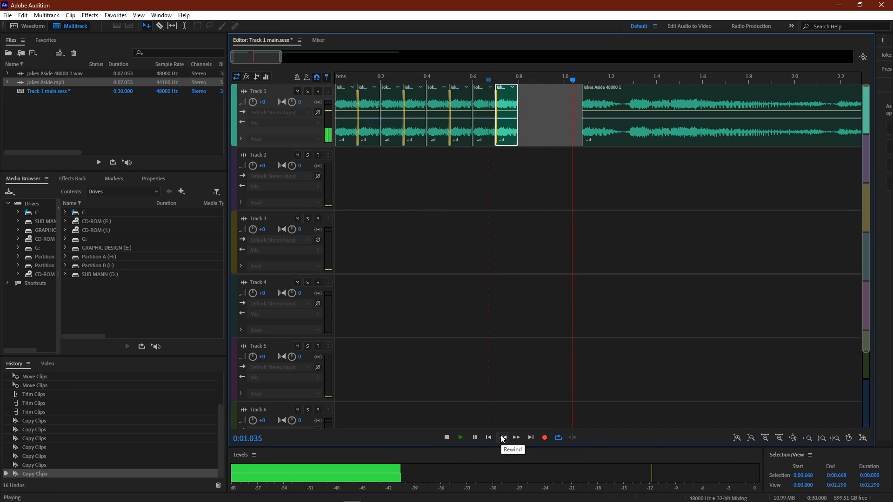
left_click(445, 437)
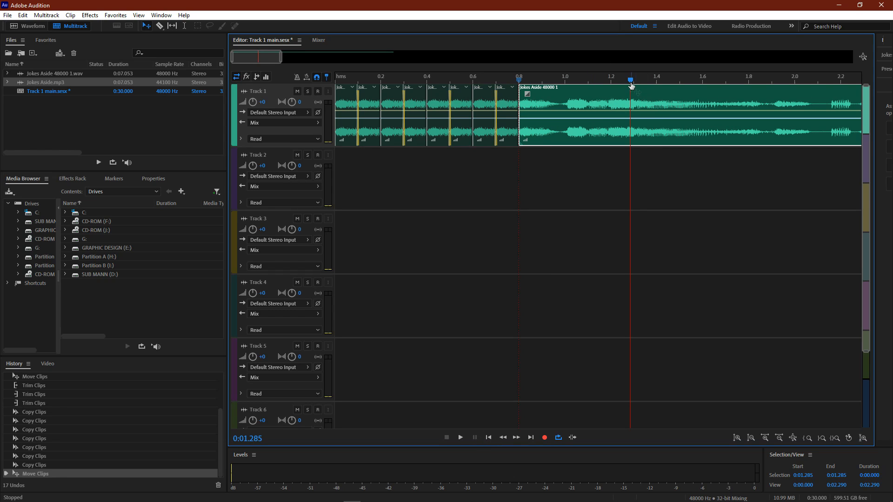
left_click(459, 437)
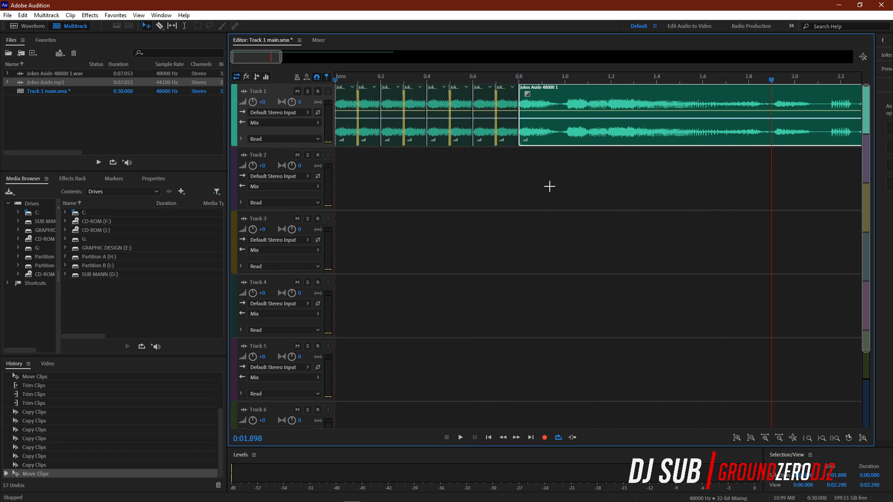
mouse_move(557, 144)
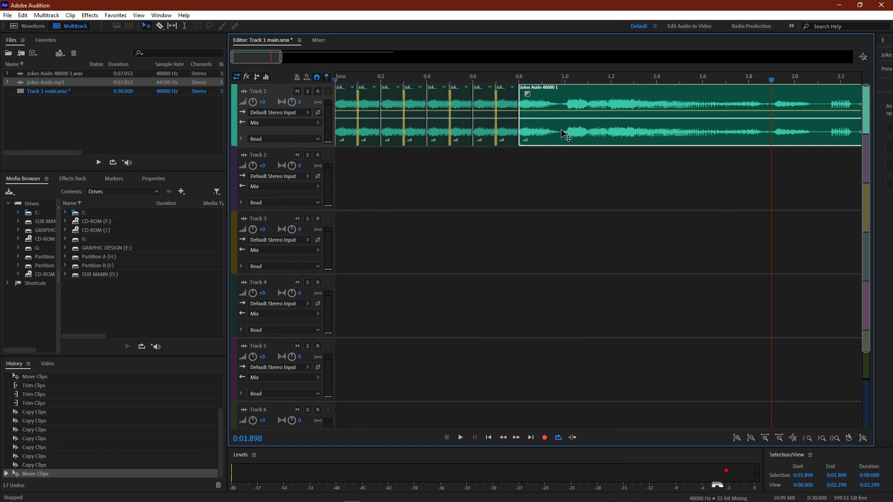
left_click(378, 125)
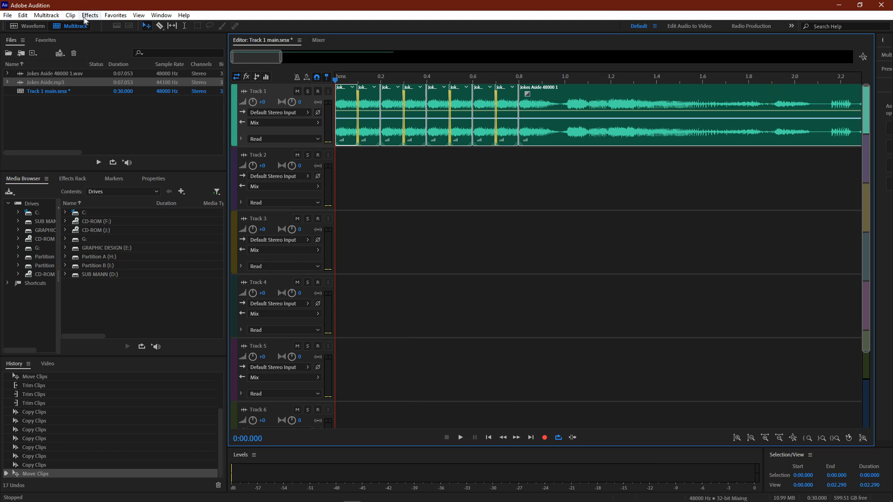
Step: Mix down the entire session into the new file 'Track 1 main Mixdown 1'
left_click(45, 14)
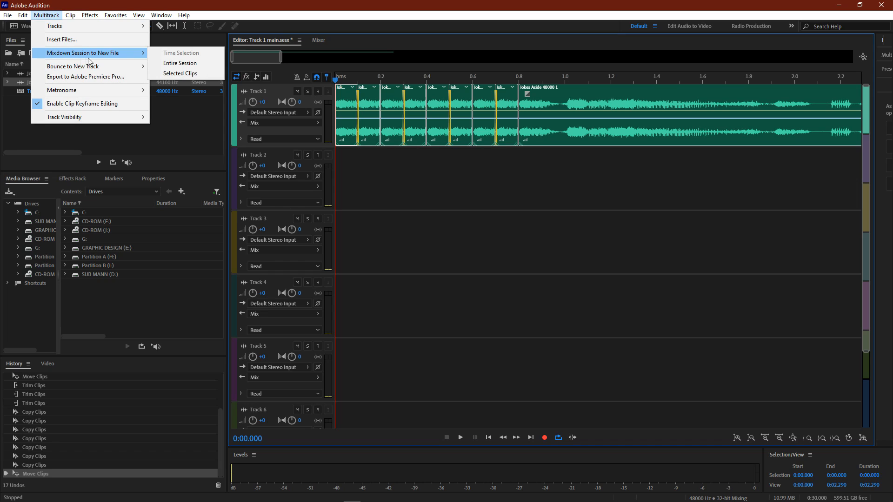
mouse_move(180, 63)
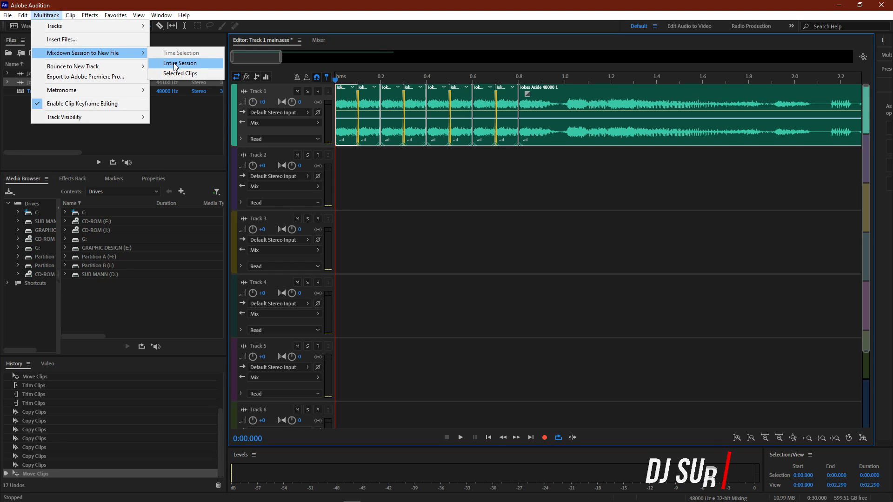
mouse_move(183, 63)
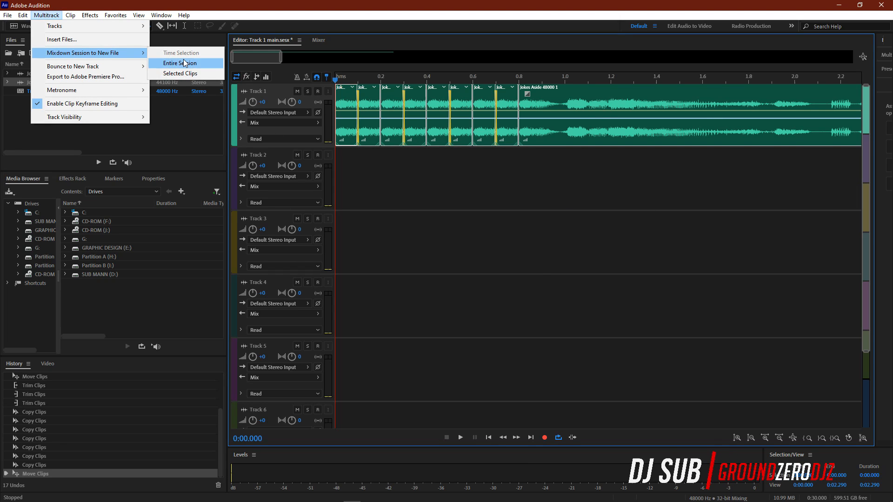
left_click(181, 62)
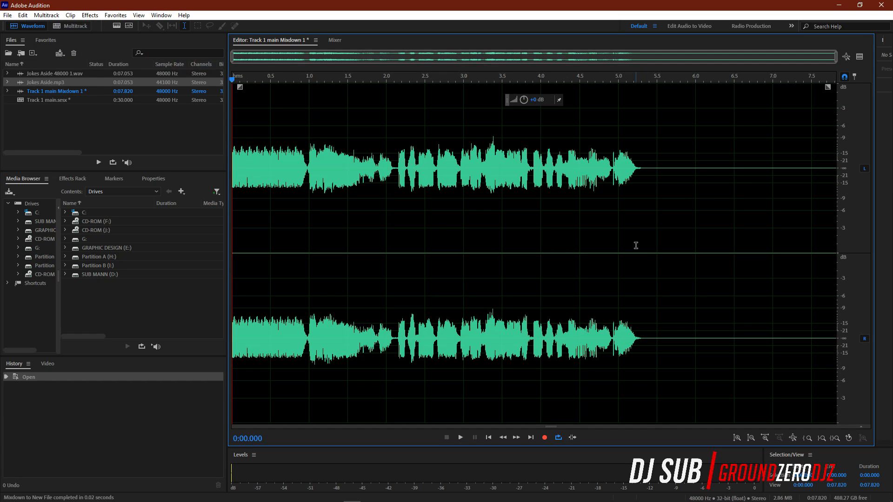
Step: Preview the mixdown, zoom in, and audition the 0 to 0.982 s intro selection
left_click(460, 437)
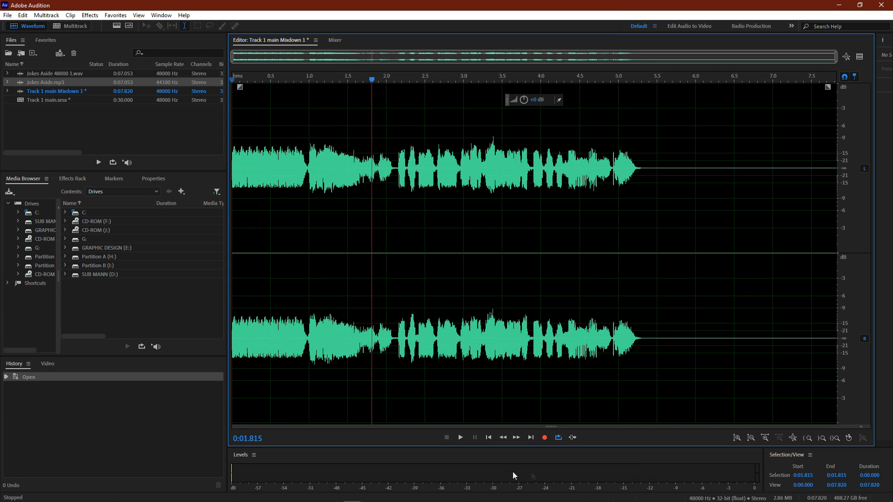
left_click(489, 437)
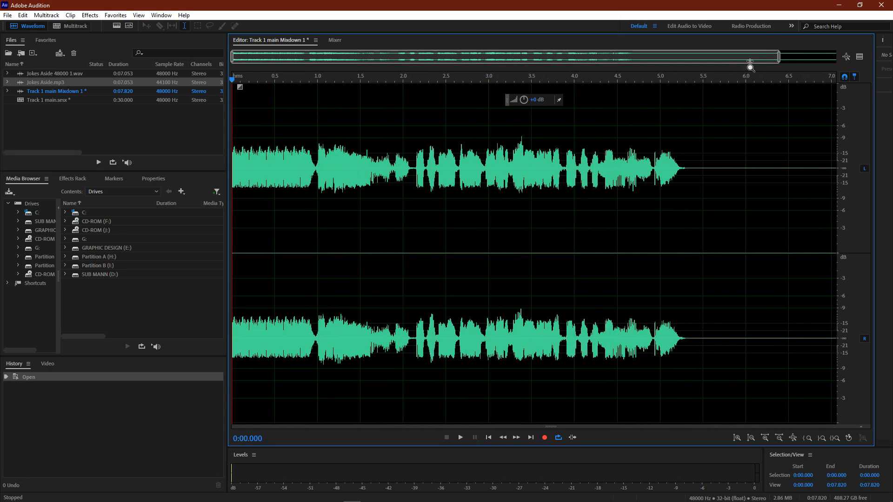
left_click(460, 437)
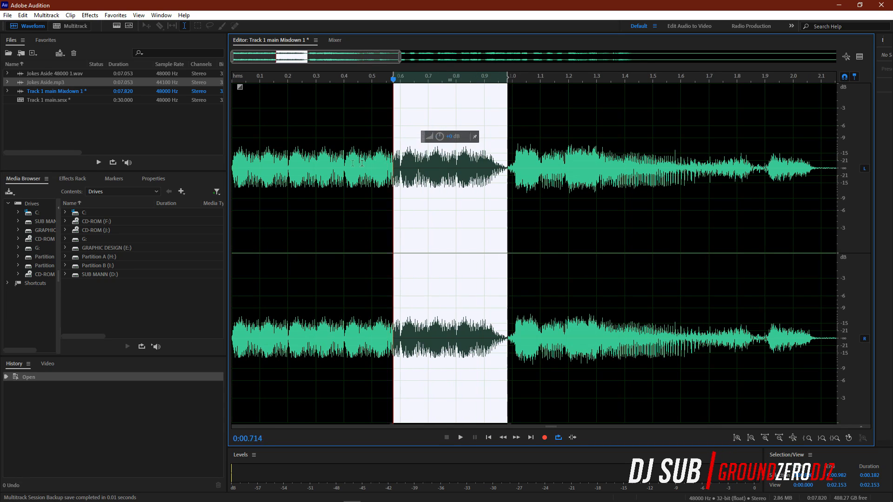
left_click(460, 437)
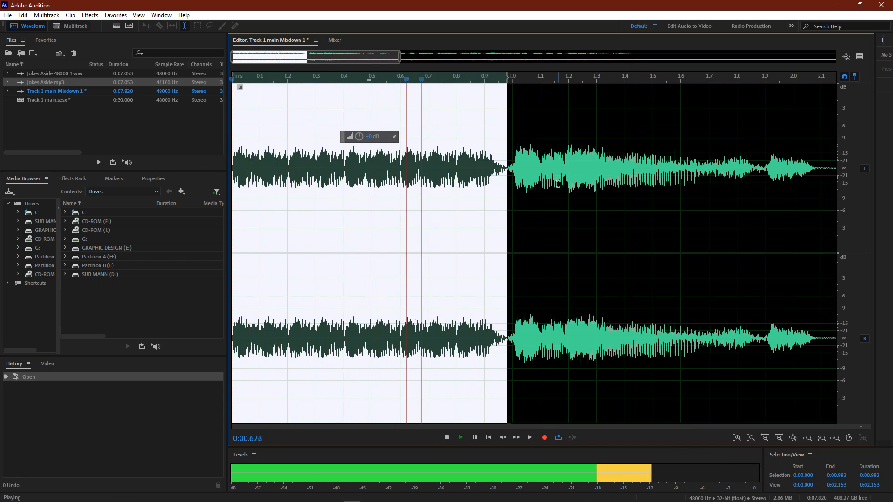
left_click(446, 437)
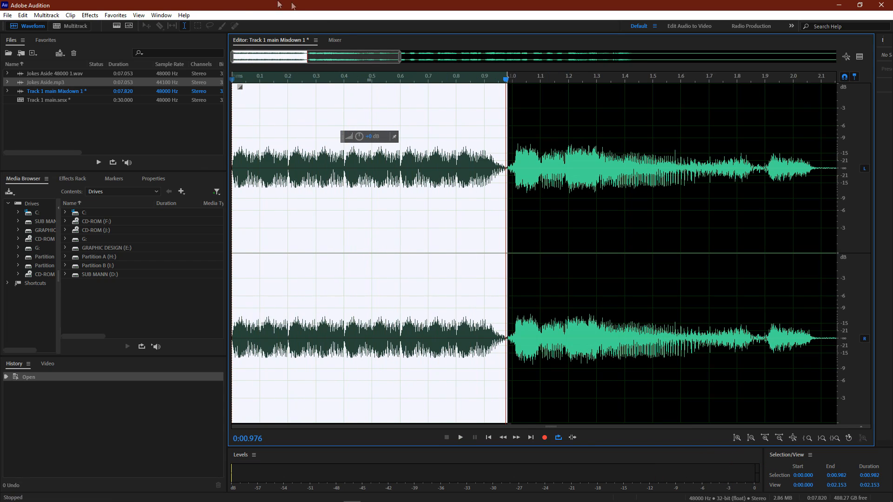
left_click(89, 15)
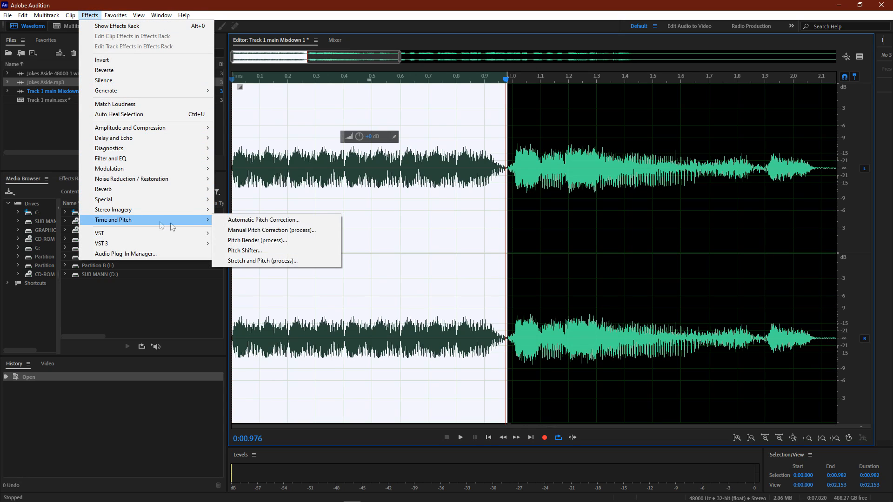
mouse_move(374, 5)
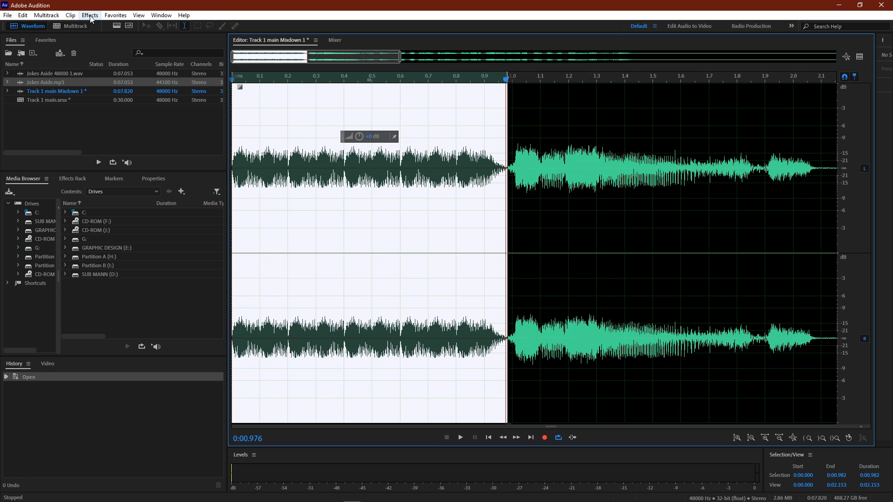
Step: Load Stretch and Pitch with the Cutting Power preset on the intro and loop-preview it
left_click(89, 15)
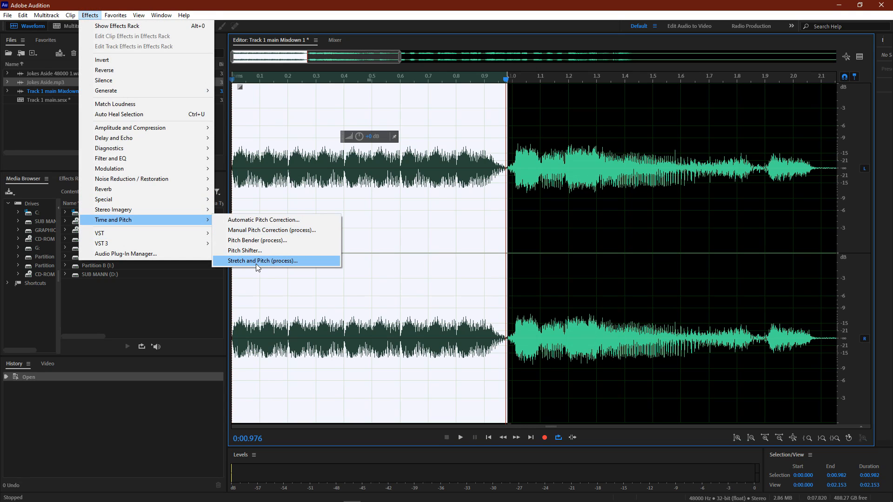
left_click(261, 261)
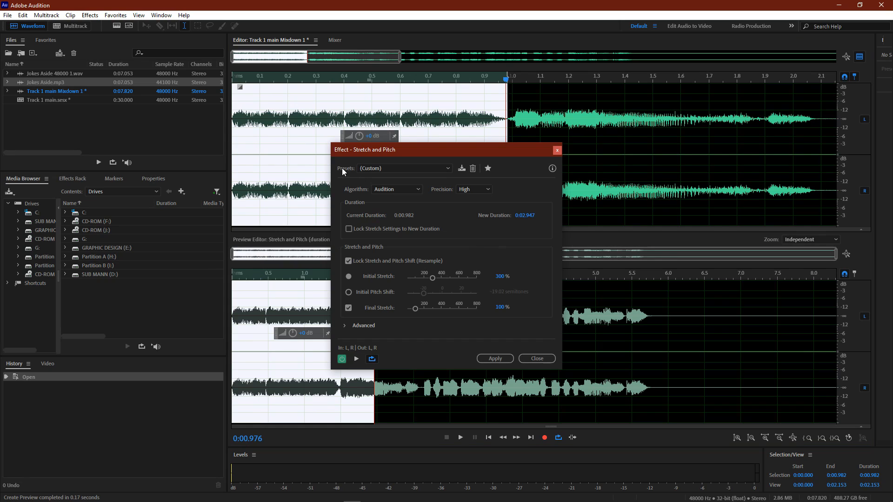
mouse_move(454, 173)
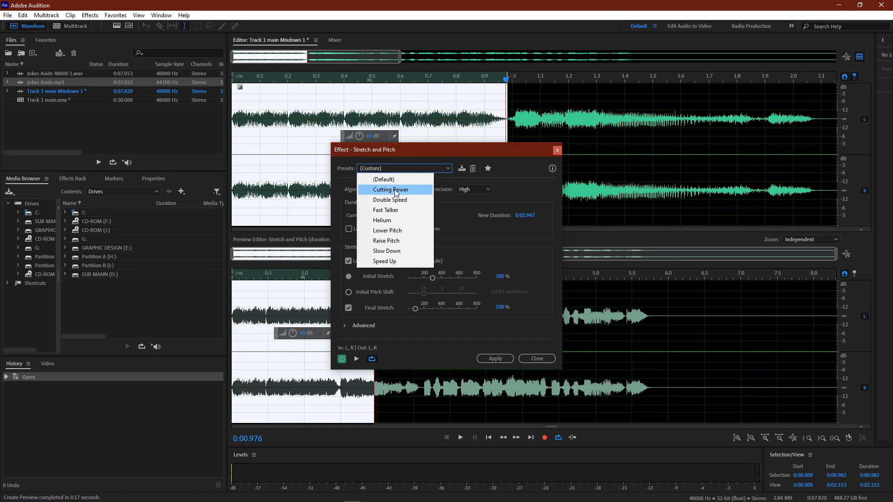
left_click(391, 190)
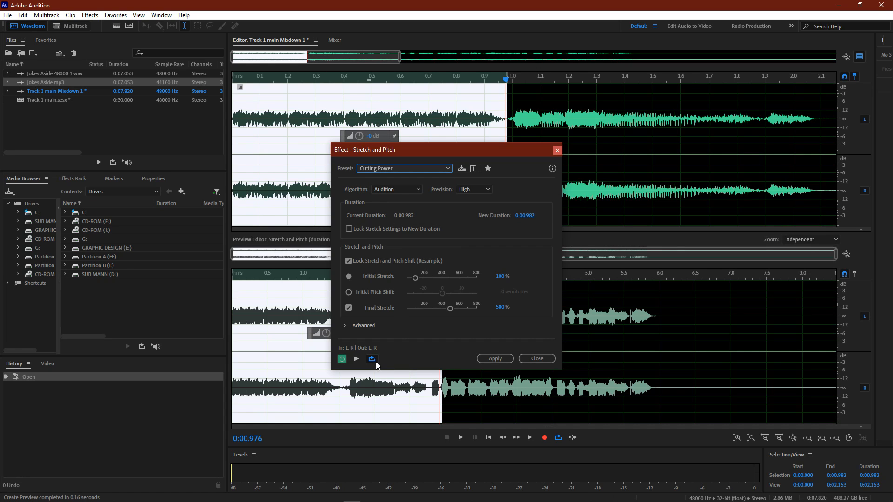
left_click(372, 358)
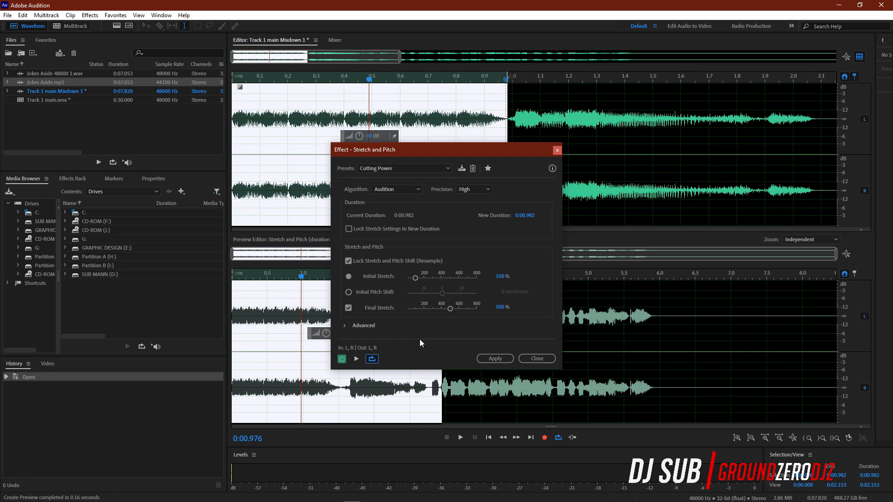
left_click(488, 438)
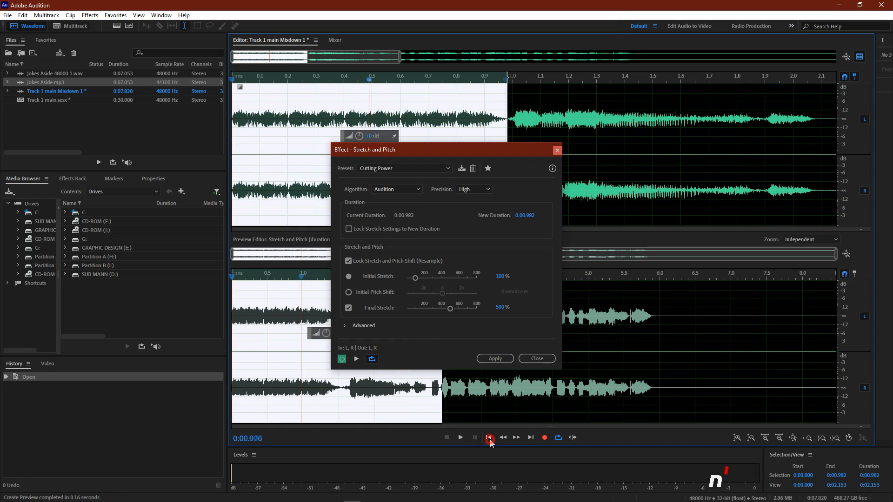
mouse_move(356, 358)
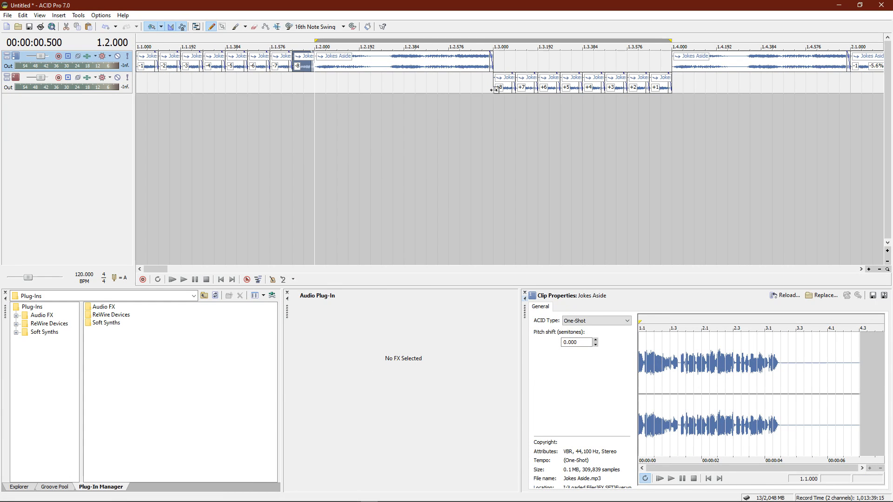
left_click(614, 85)
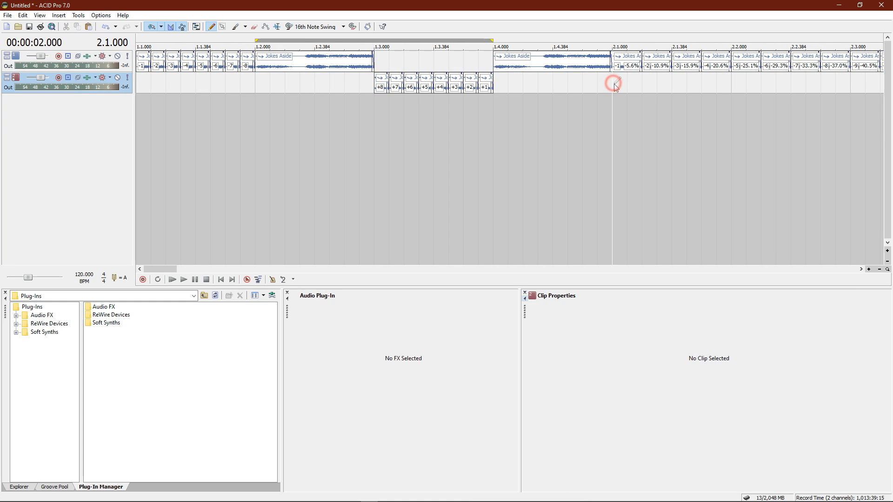
left_click(183, 279)
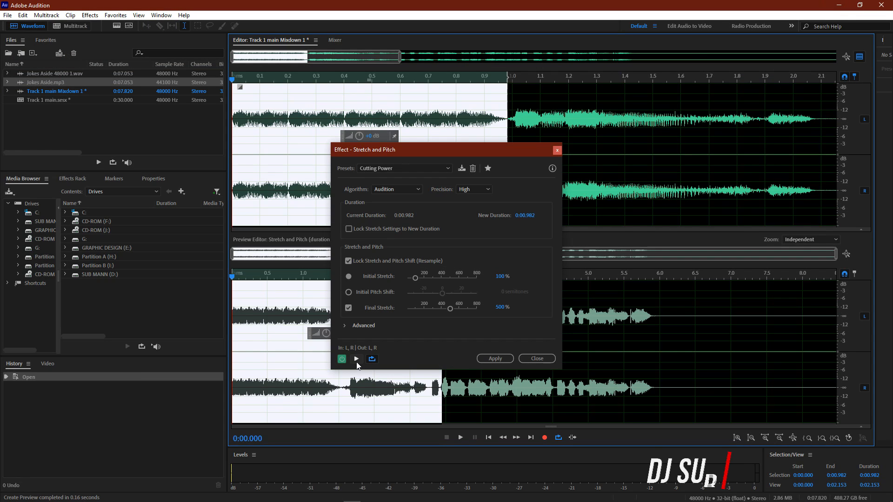
Step: Preview the swapped 500% to 100% Cutting Power stretch on the intro and apply it
left_click(355, 359)
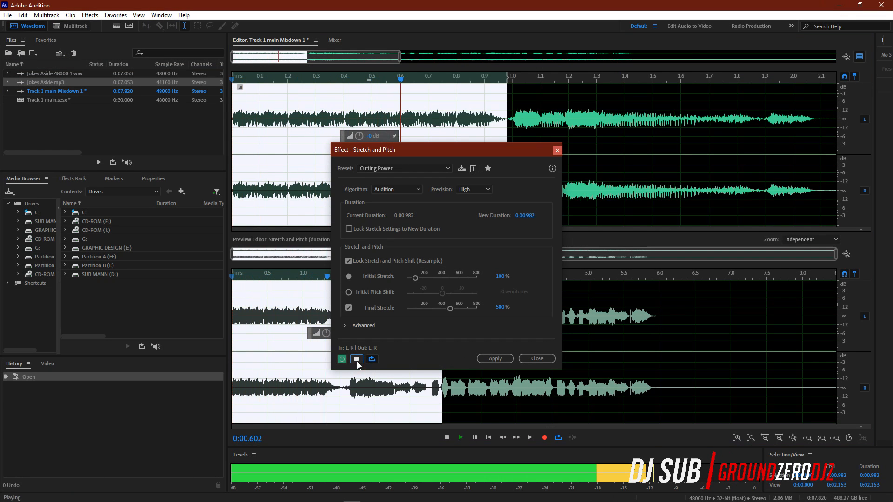
left_click(355, 358)
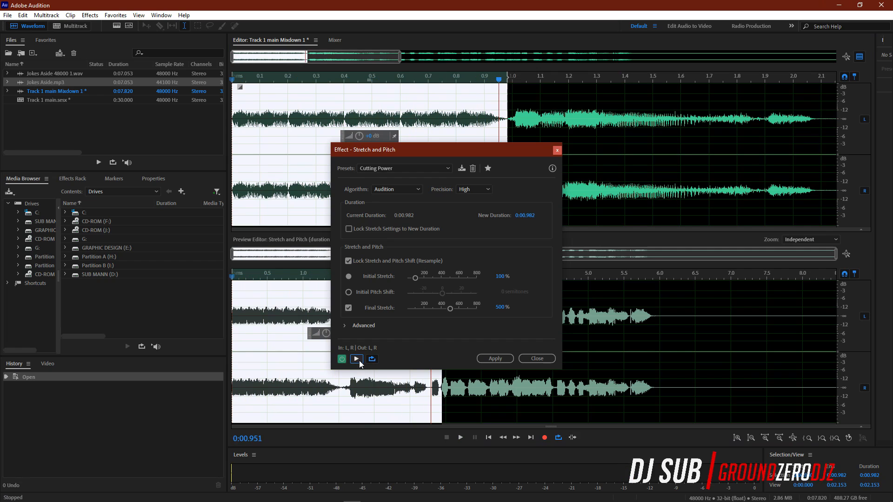
left_click(357, 359)
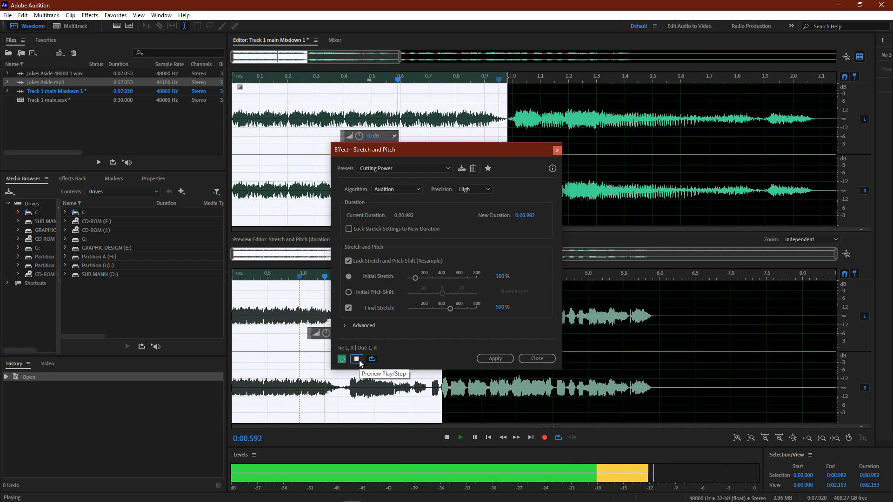
left_click(357, 359)
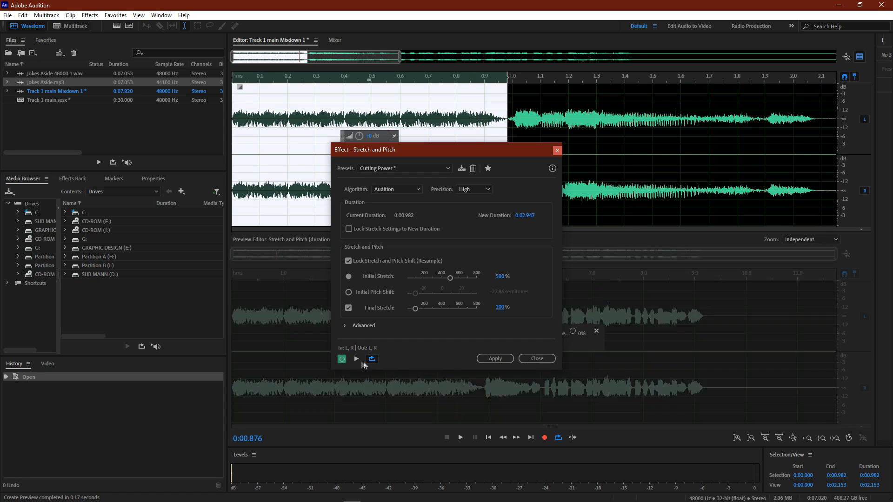
left_click(356, 358)
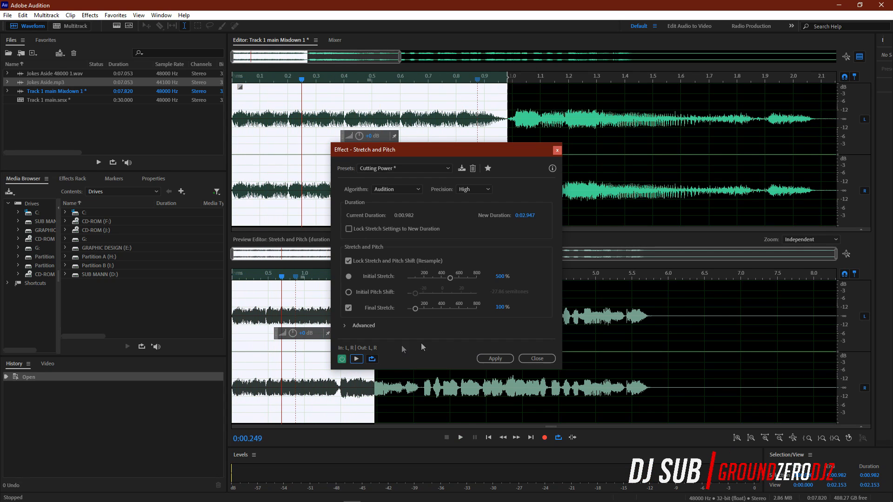
left_click(494, 359)
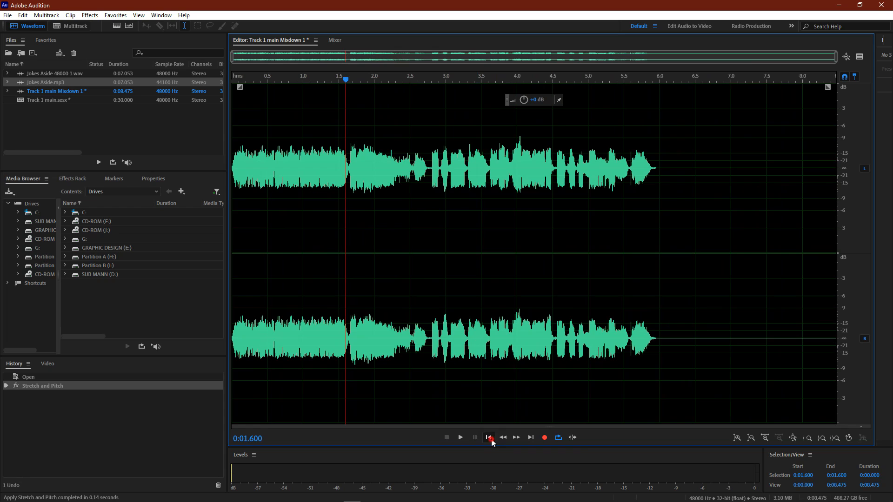
Step: Play back the stretched mixdown, then select from 5.0 s to the end
left_click(459, 437)
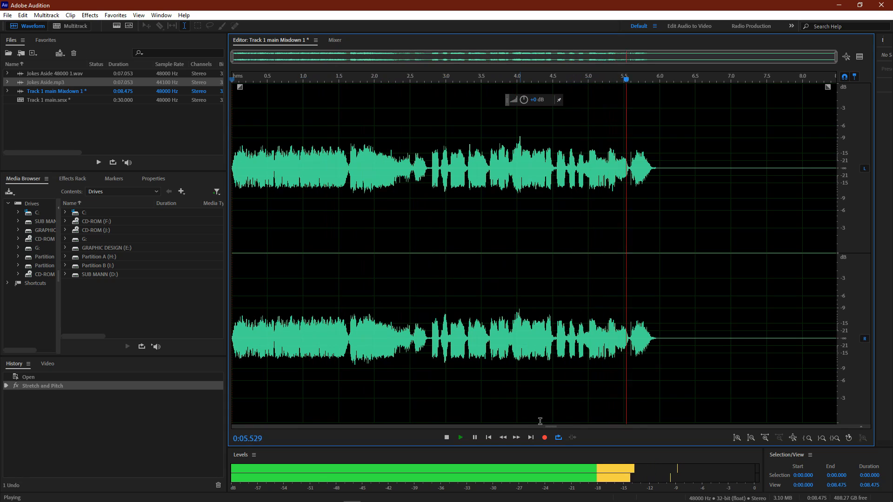
left_click(445, 437)
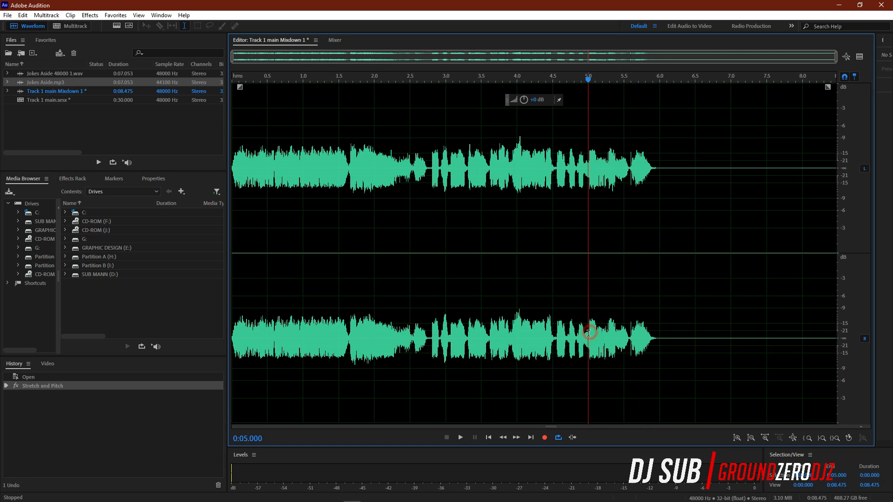
left_click(579, 248)
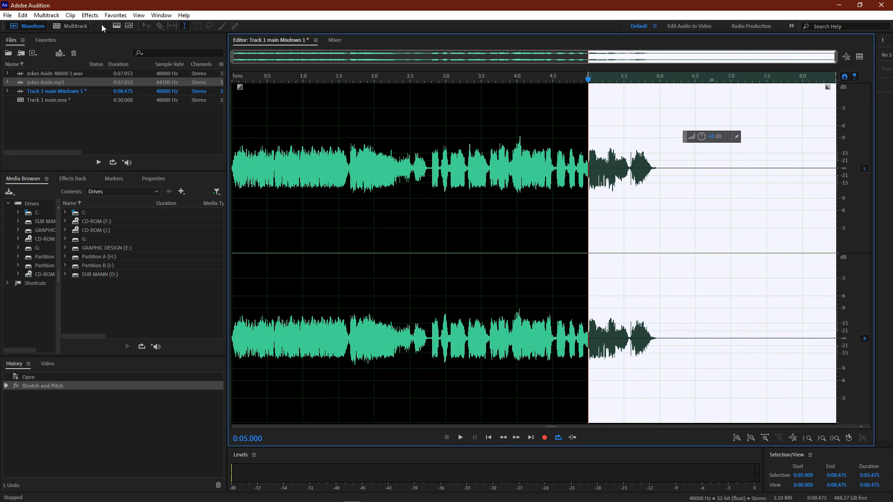
Step: Apply the Echo effect's Formant Delay preset with Echo Bounce to the selected tail
left_click(89, 15)
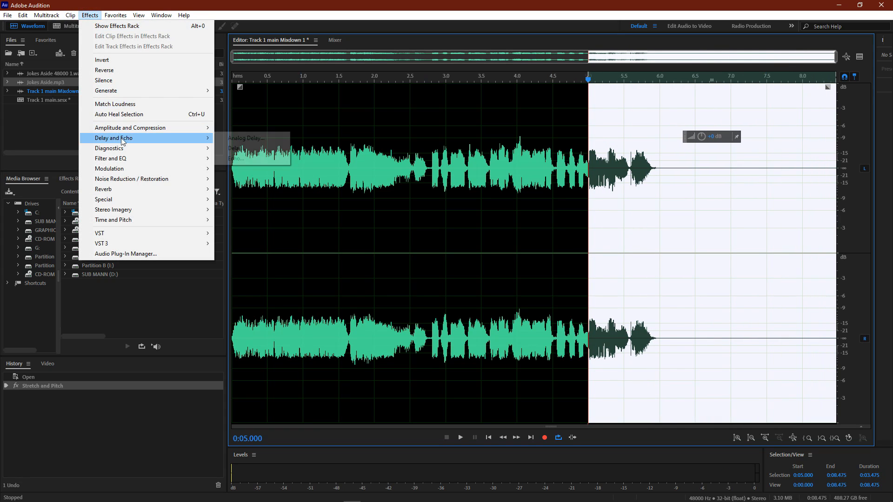
left_click(237, 148)
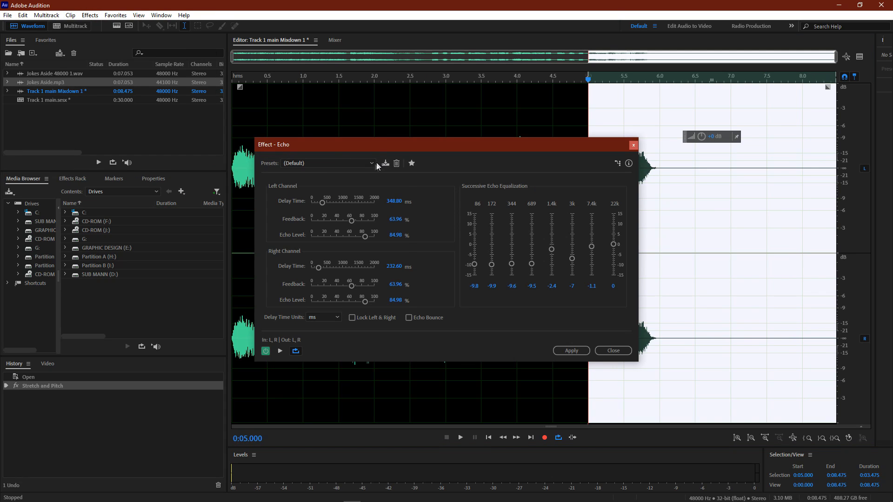
left_click(327, 164)
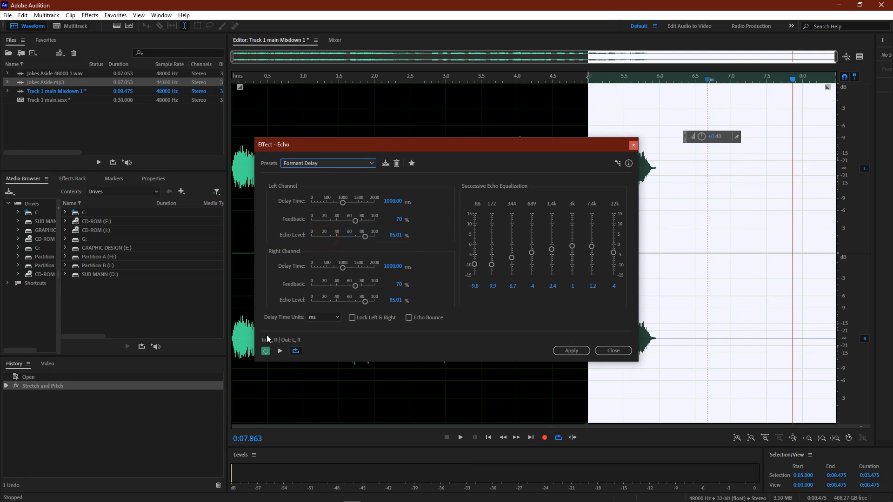
left_click(280, 351)
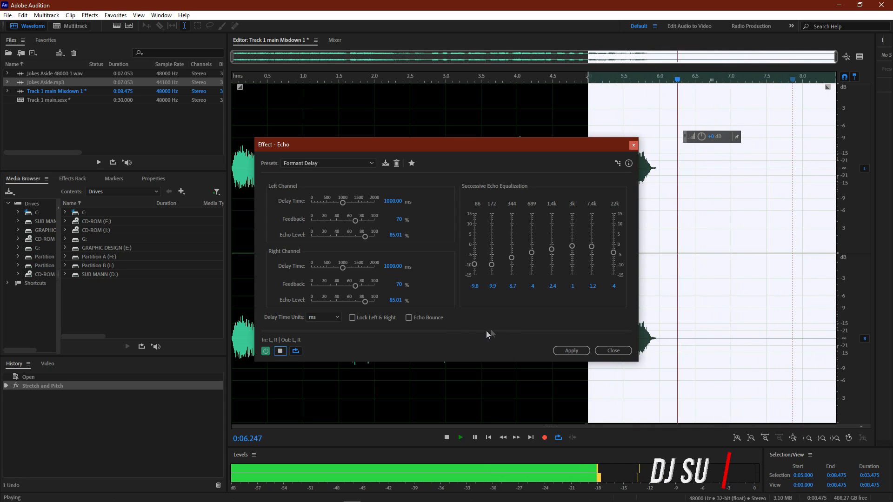
left_click(408, 317)
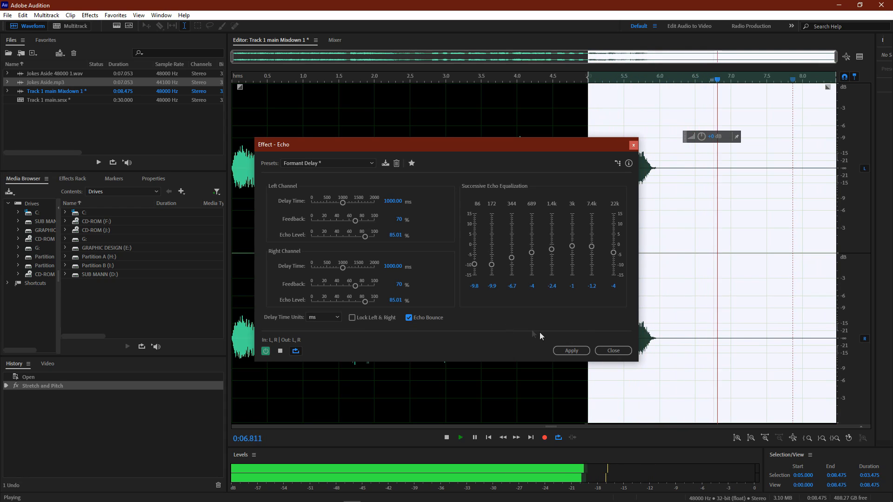
left_click(570, 350)
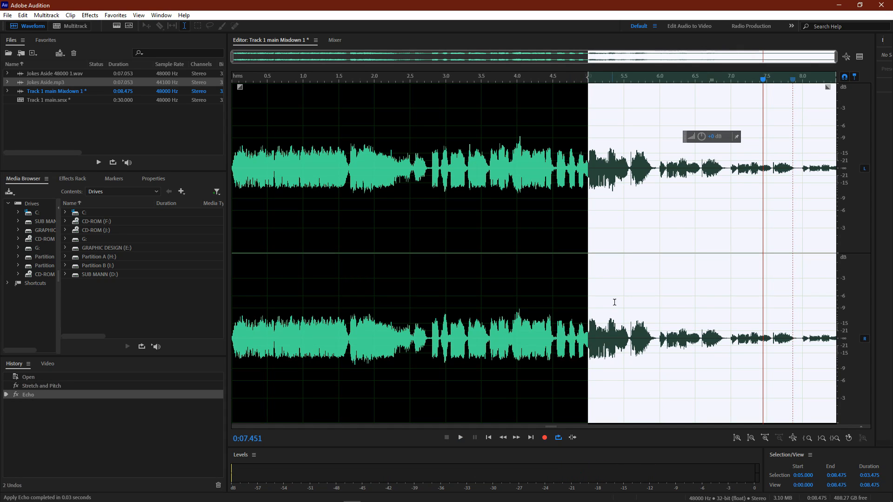
Step: Apply Stretch and Pitch with the Cutting Power preset to the echoed tail
left_click(89, 15)
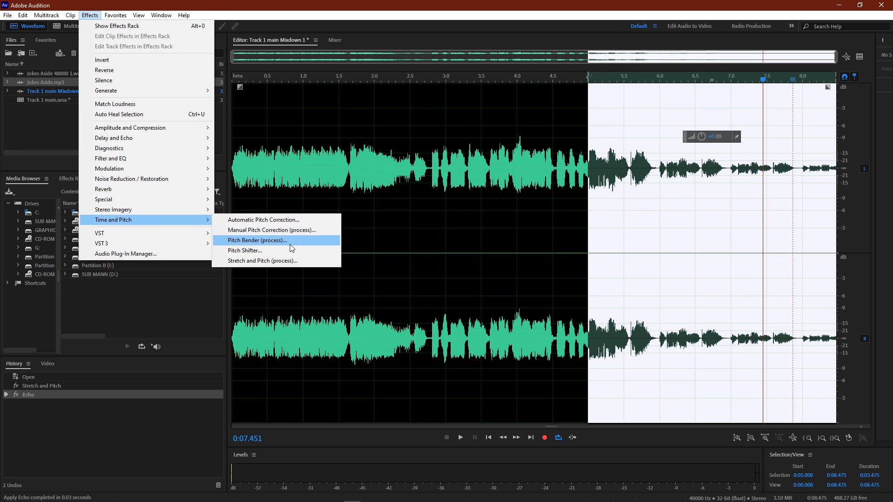
left_click(262, 261)
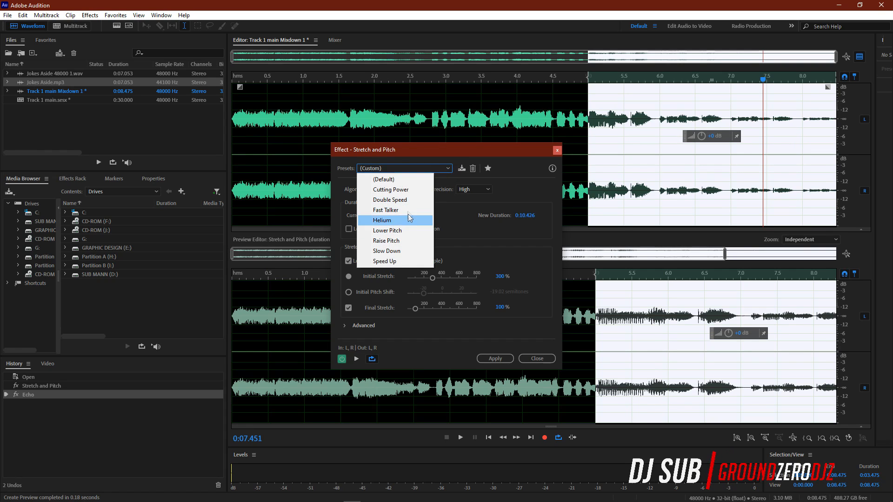
left_click(391, 189)
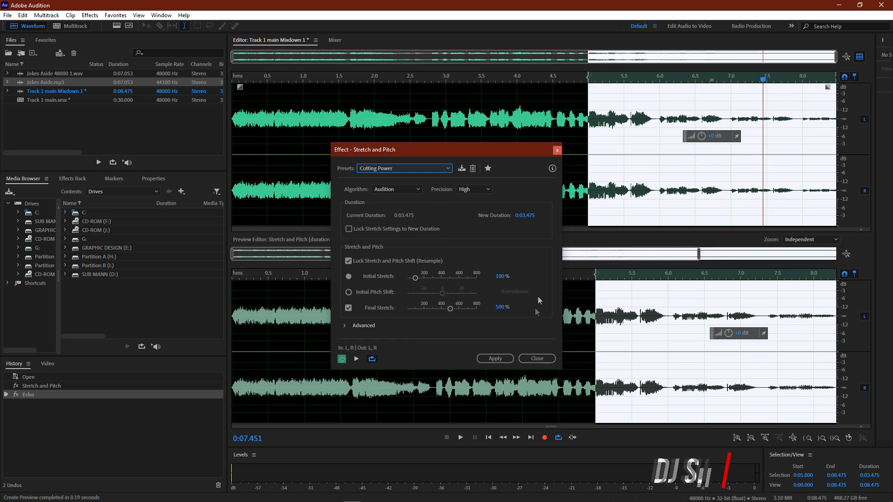
left_click(494, 358)
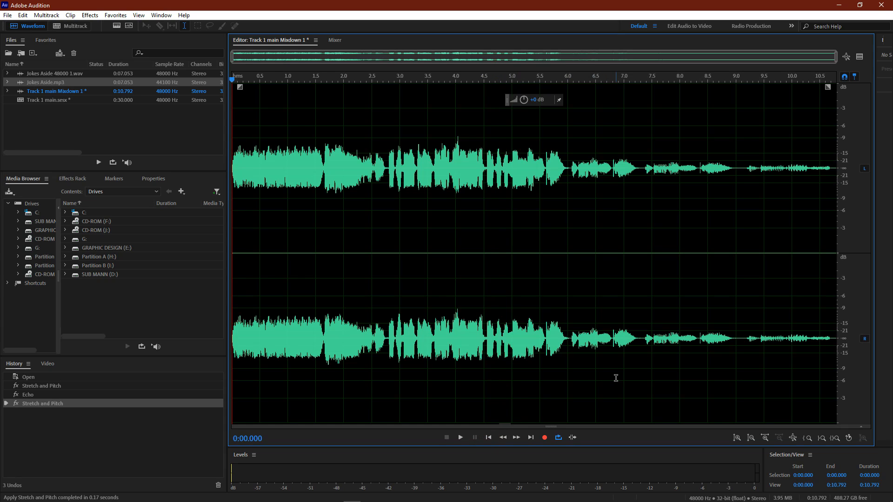
left_click(459, 437)
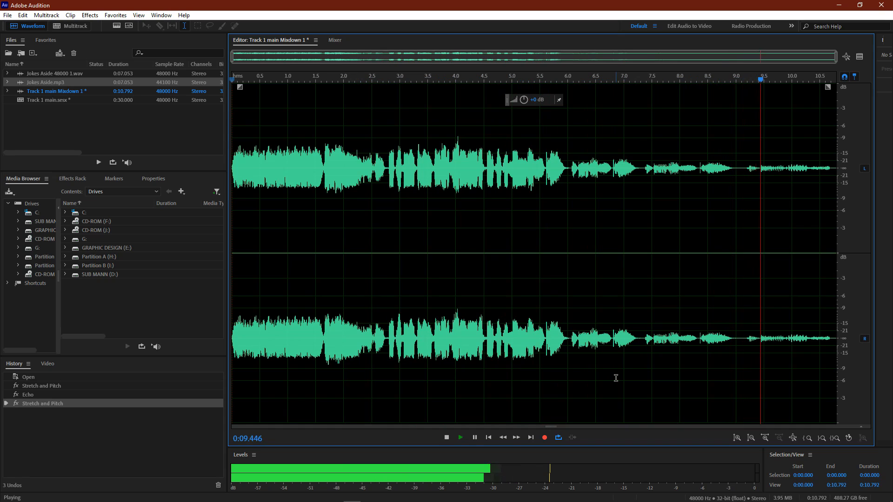
left_click(446, 437)
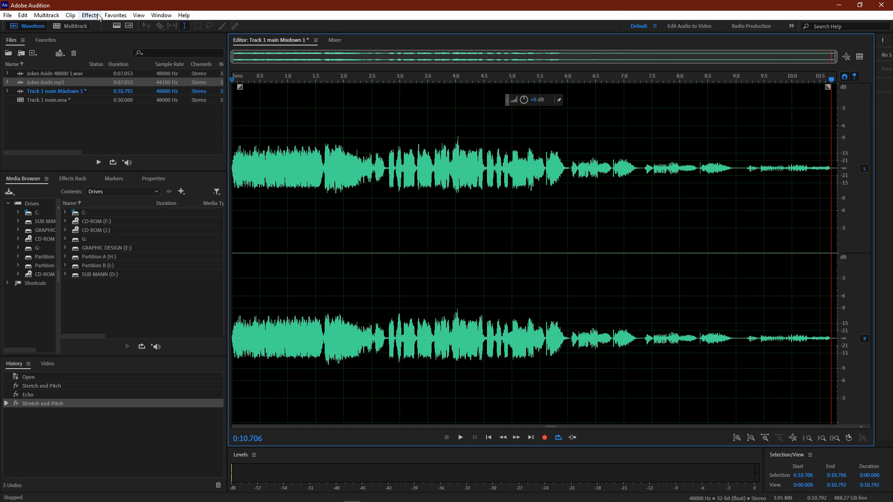
mouse_move(194, 4)
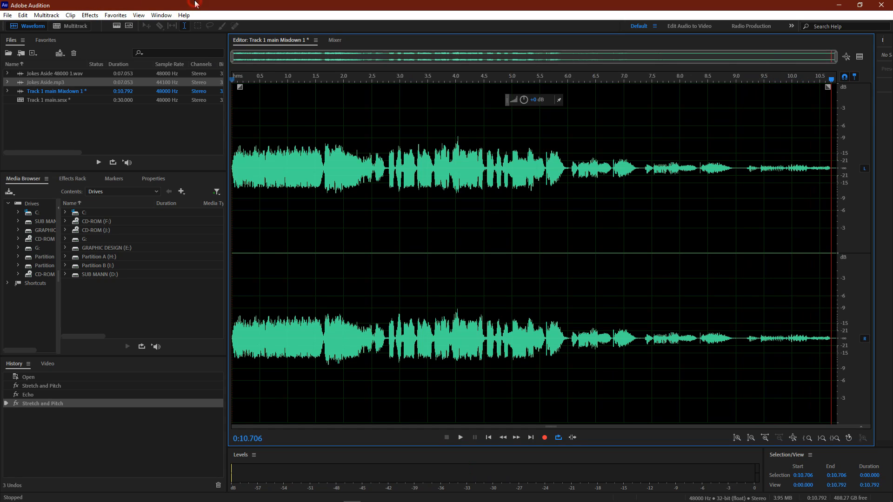